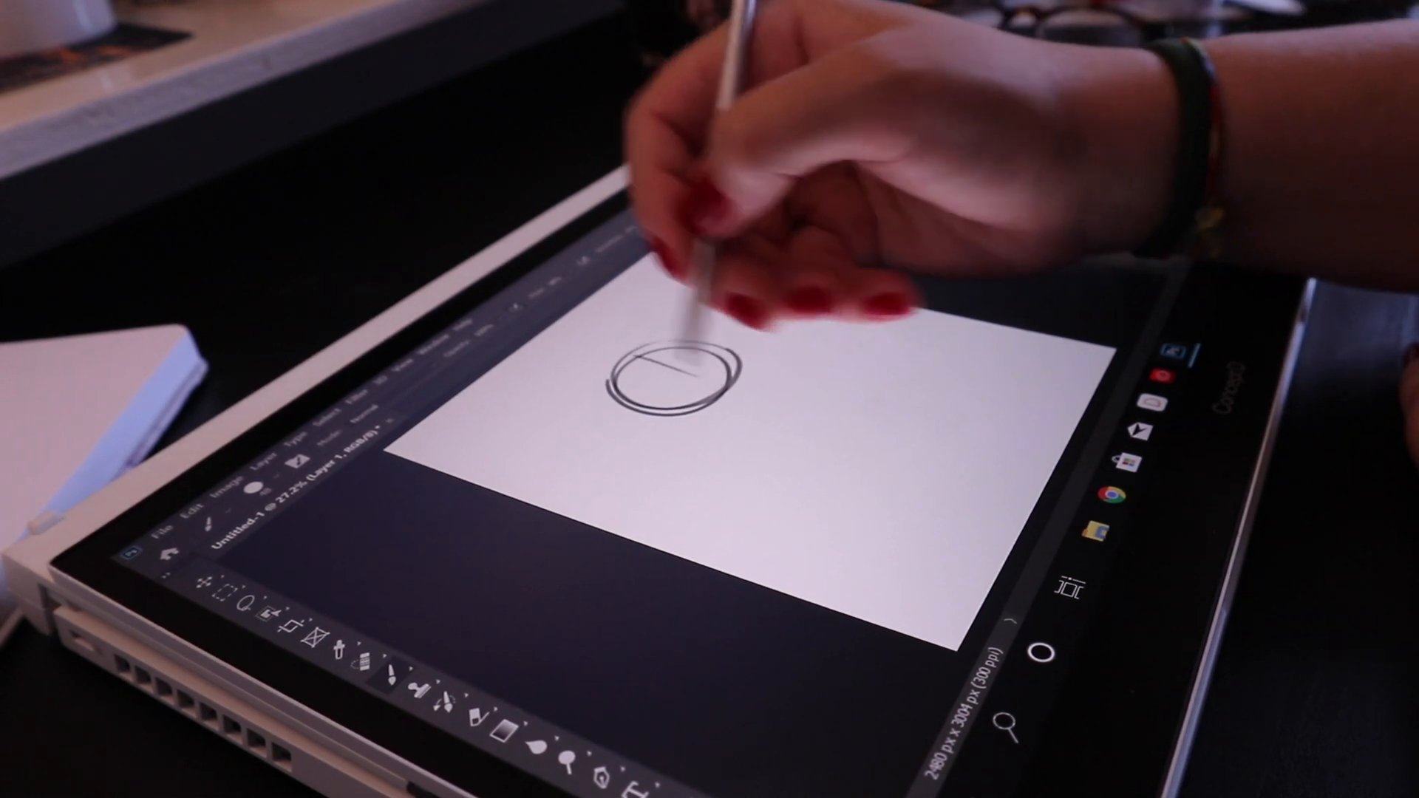
Sketch the head circle and loose grey strokes for the hair and features.
{"action": "left_click_drag", "start_coordinate": [688, 362], "coordinate": [733, 390]}
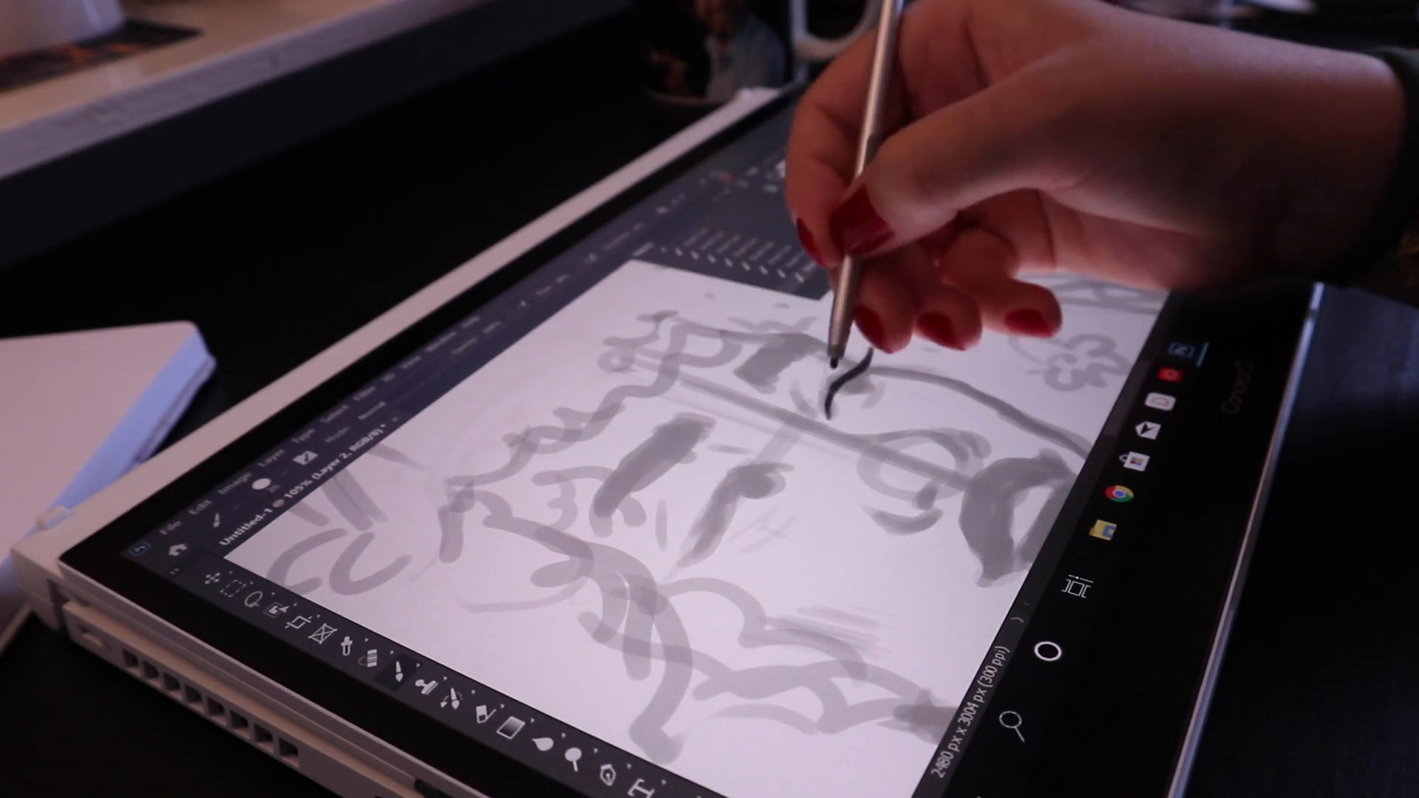
{"action": "left_click_drag", "start_coordinate": [833, 380], "coordinate": [828, 403]}
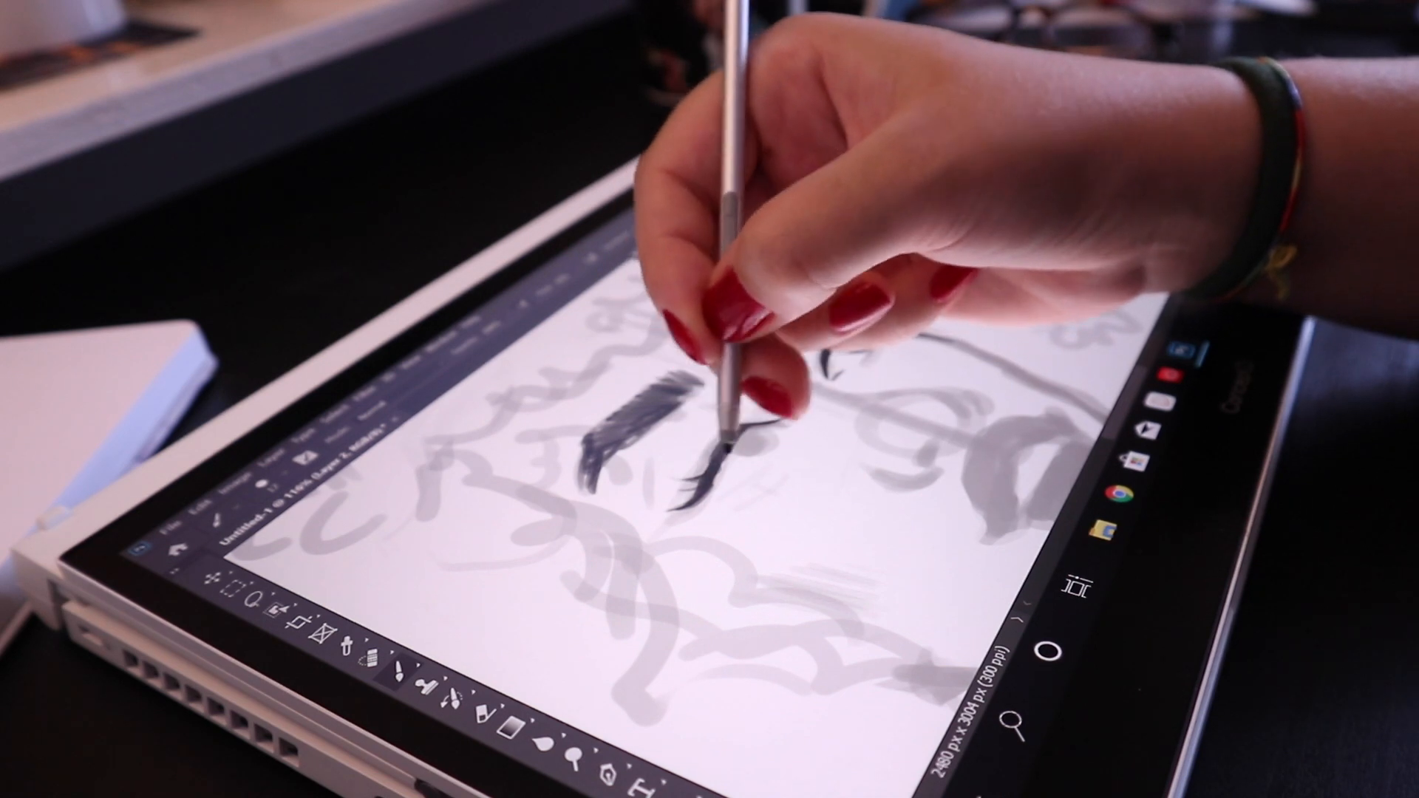
Ink the dark eyelashes, then the chin and neck line over the sketch.
{"action": "left_click_drag", "start_coordinate": [706, 444], "coordinate": [698, 488]}
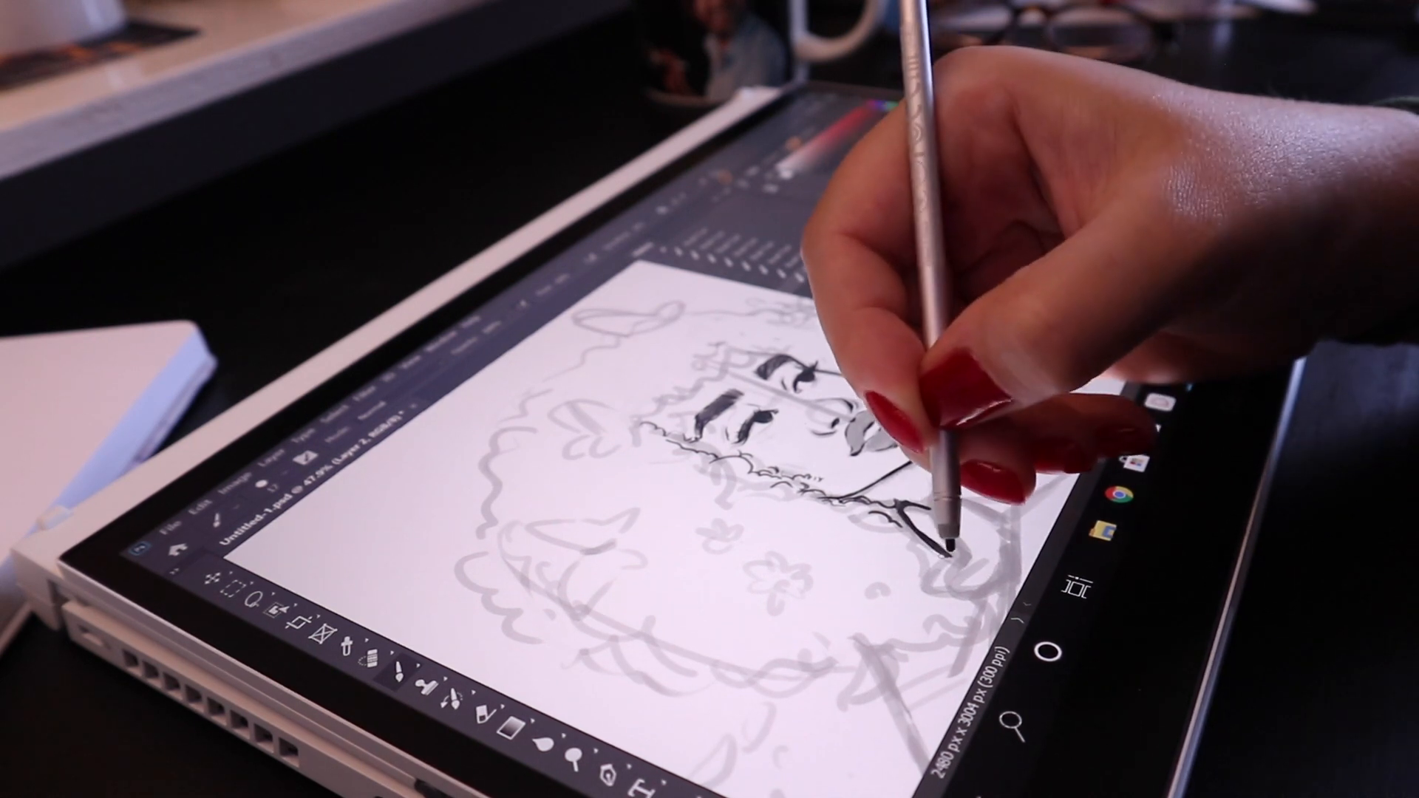
{"action": "left_click_drag", "start_coordinate": [914, 507], "coordinate": [951, 561]}
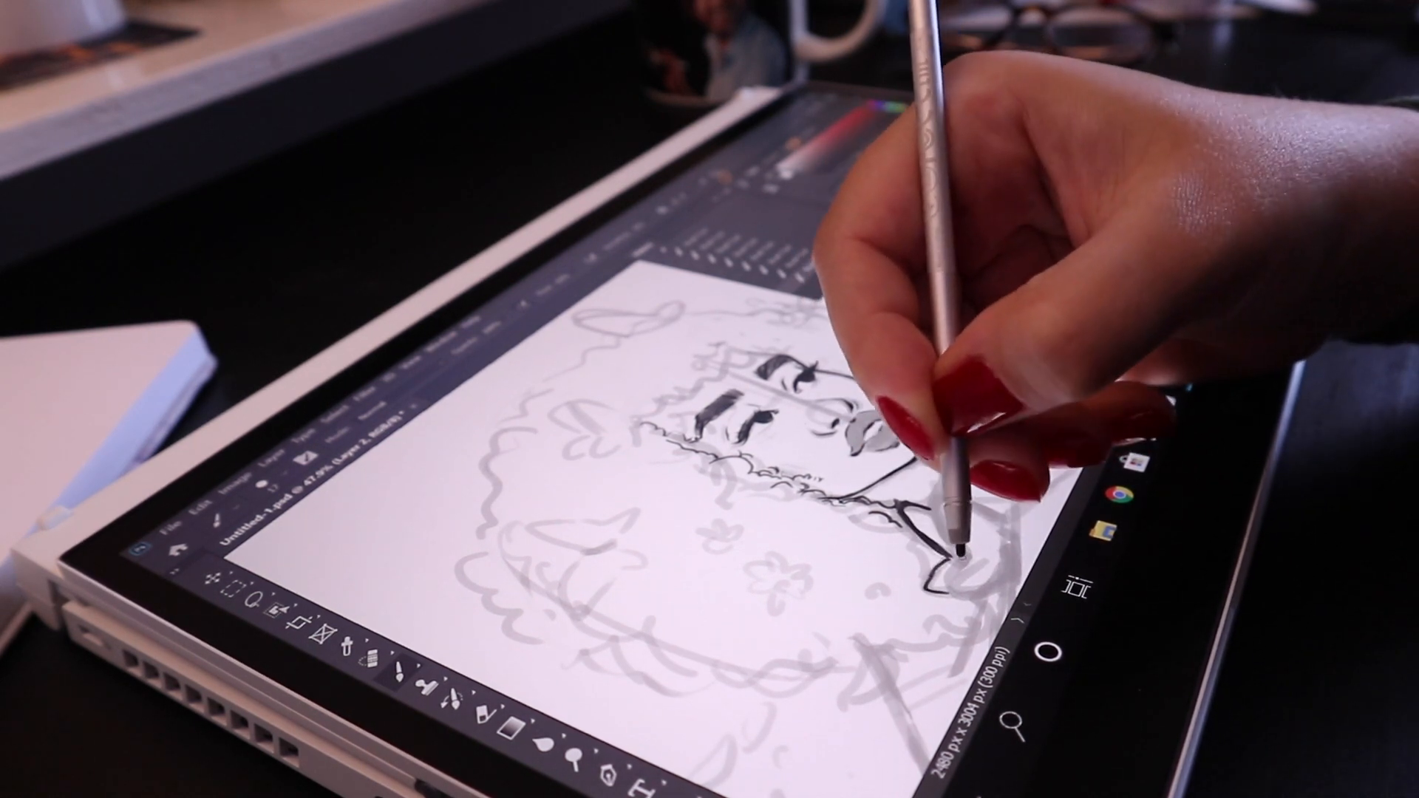
{"action": "left_click_drag", "start_coordinate": [960, 552], "coordinate": [969, 589]}
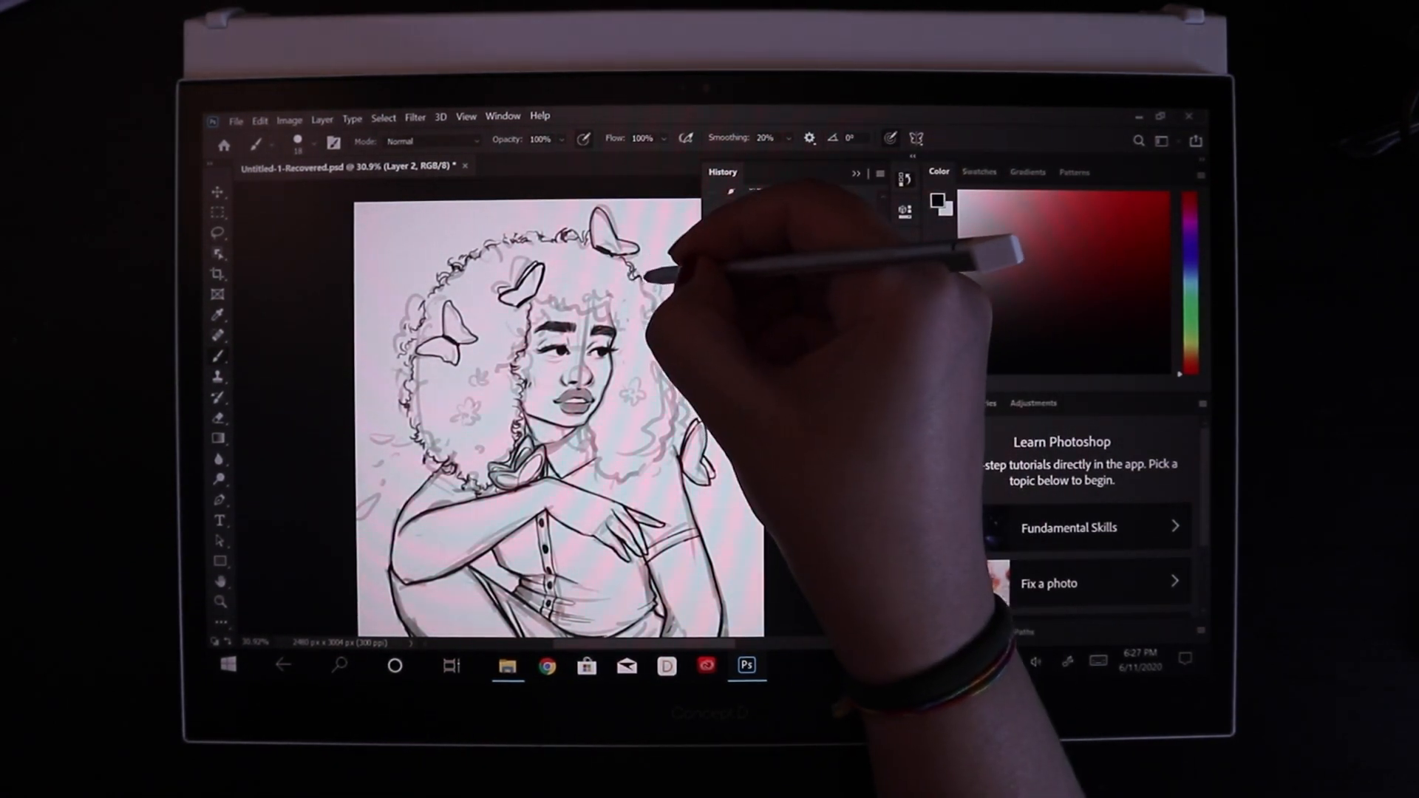
Refine the curly hair line art, then toggle Layer 1's sketch off and on.
{"action": "left_click_drag", "start_coordinate": [661, 272], "coordinate": [661, 303]}
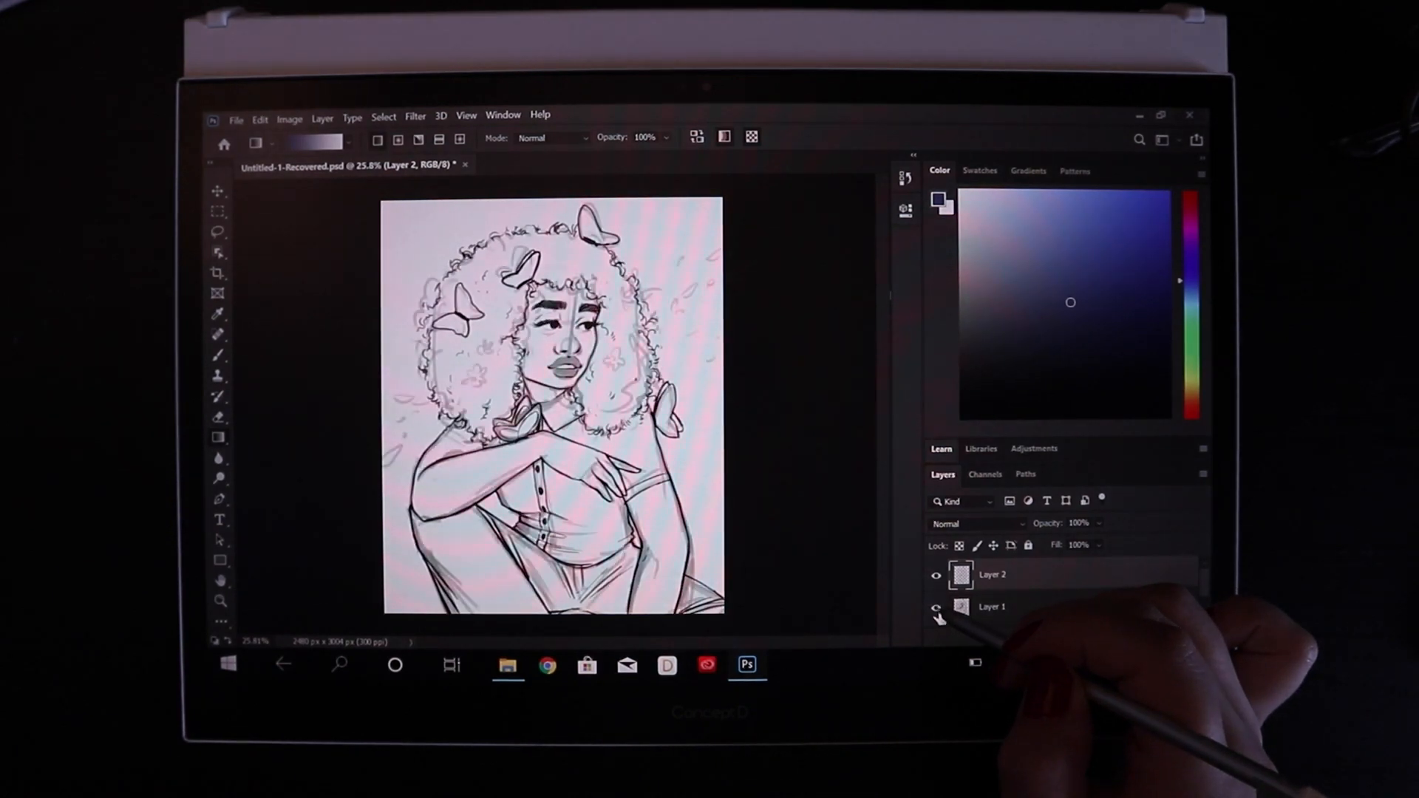
{"action": "left_click", "coordinate": [936, 607]}
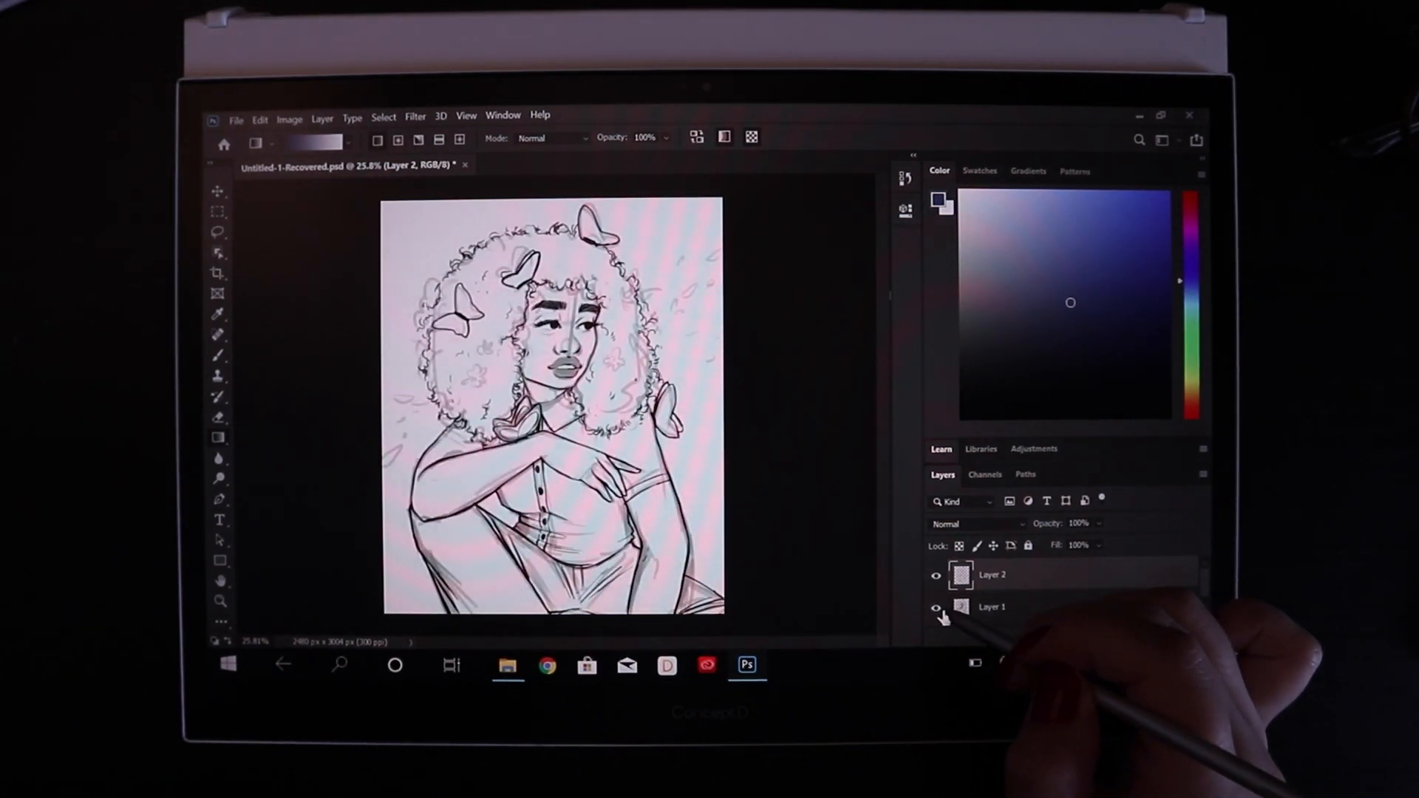
{"action": "left_click", "coordinate": [937, 608]}
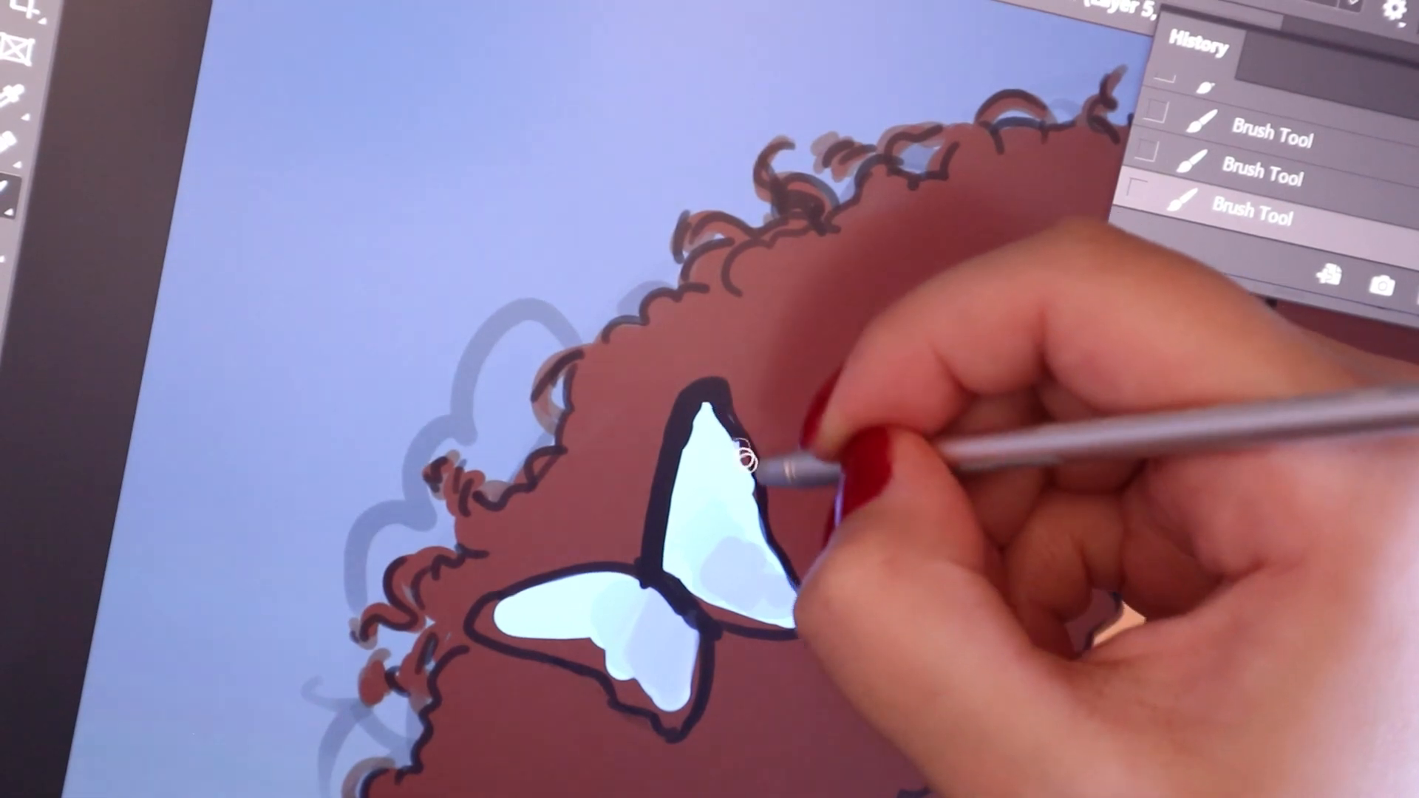
Fill the butterfly's wing with pale blue paint over the hair.
{"action": "left_click", "coordinate": [734, 443]}
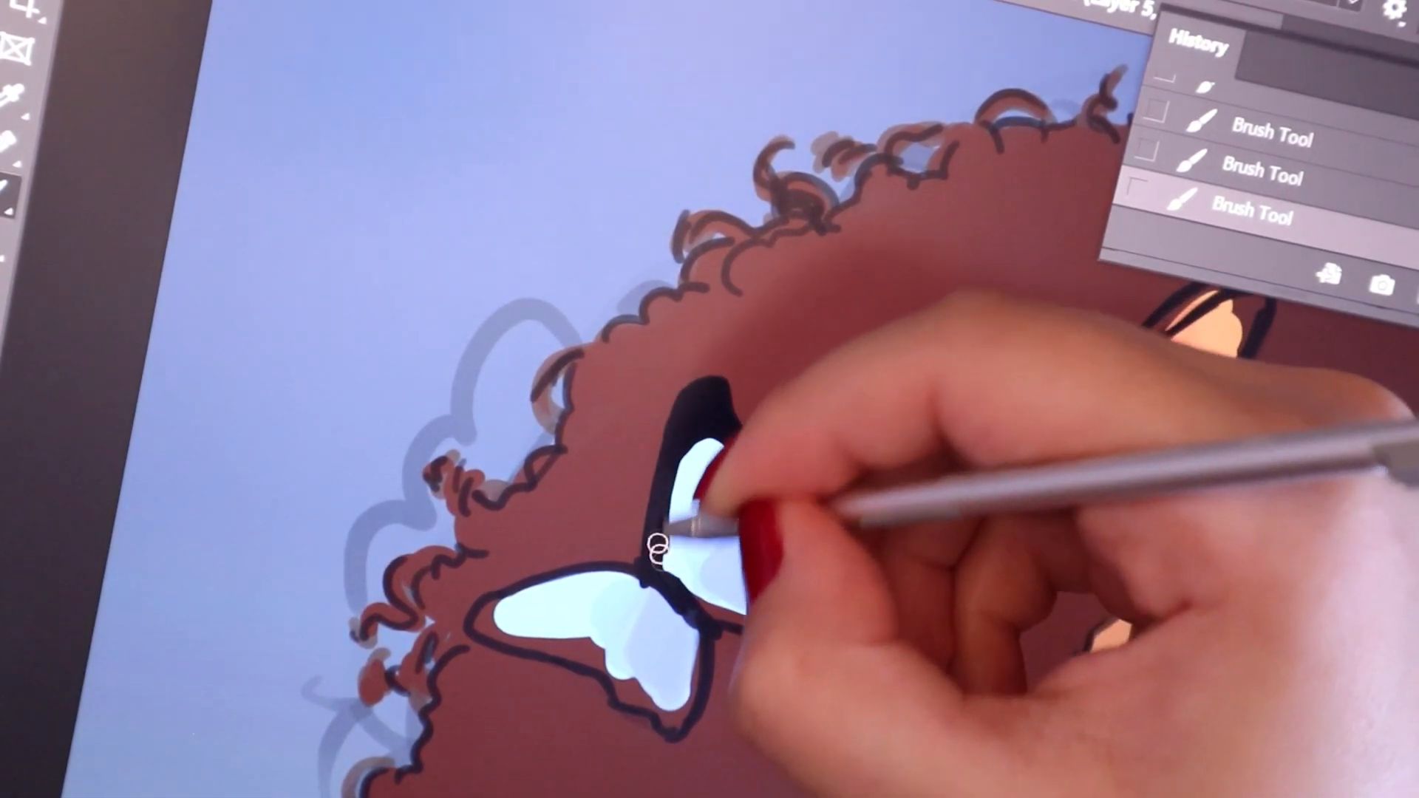
{"action": "left_click_drag", "start_coordinate": [661, 543], "coordinate": [715, 489]}
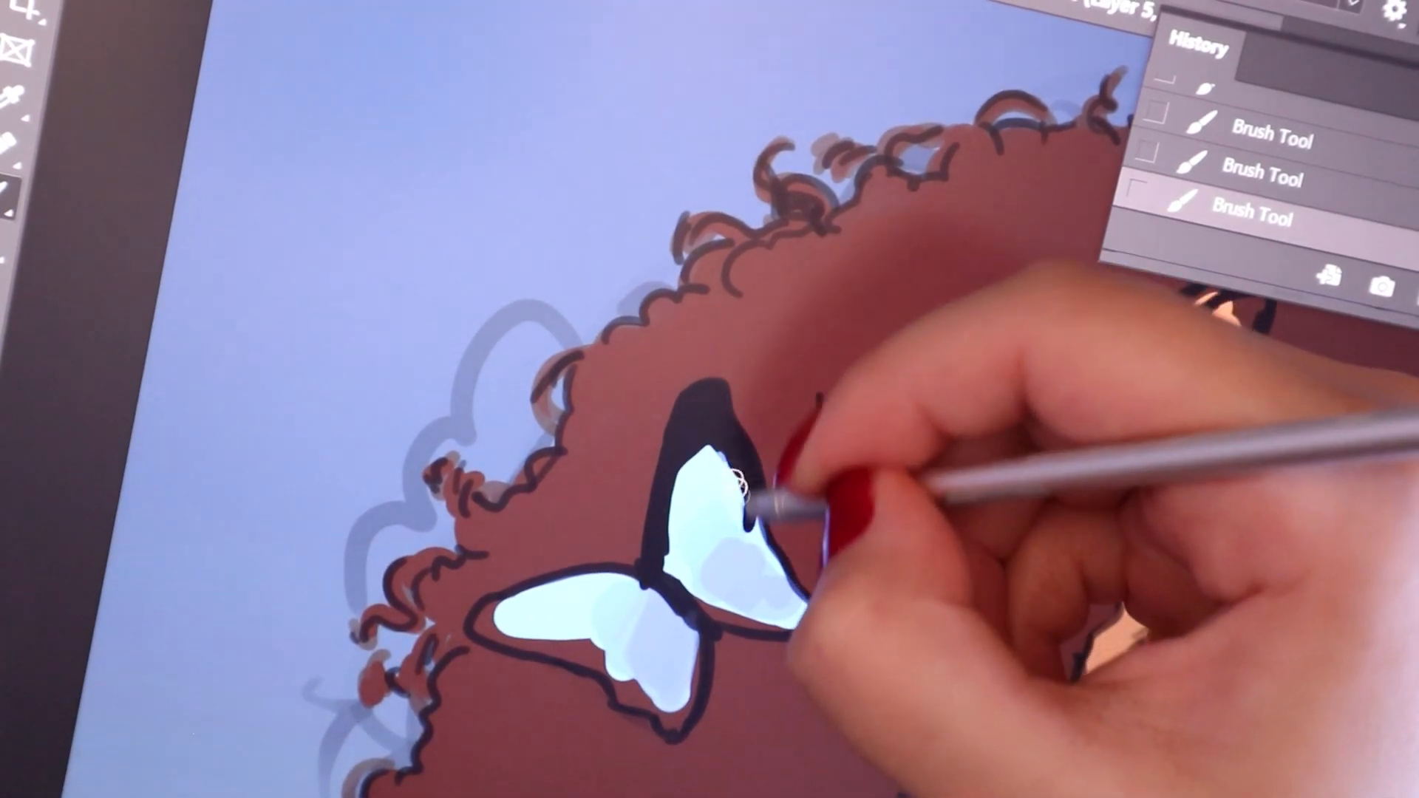
{"action": "left_click_drag", "start_coordinate": [734, 489], "coordinate": [742, 561]}
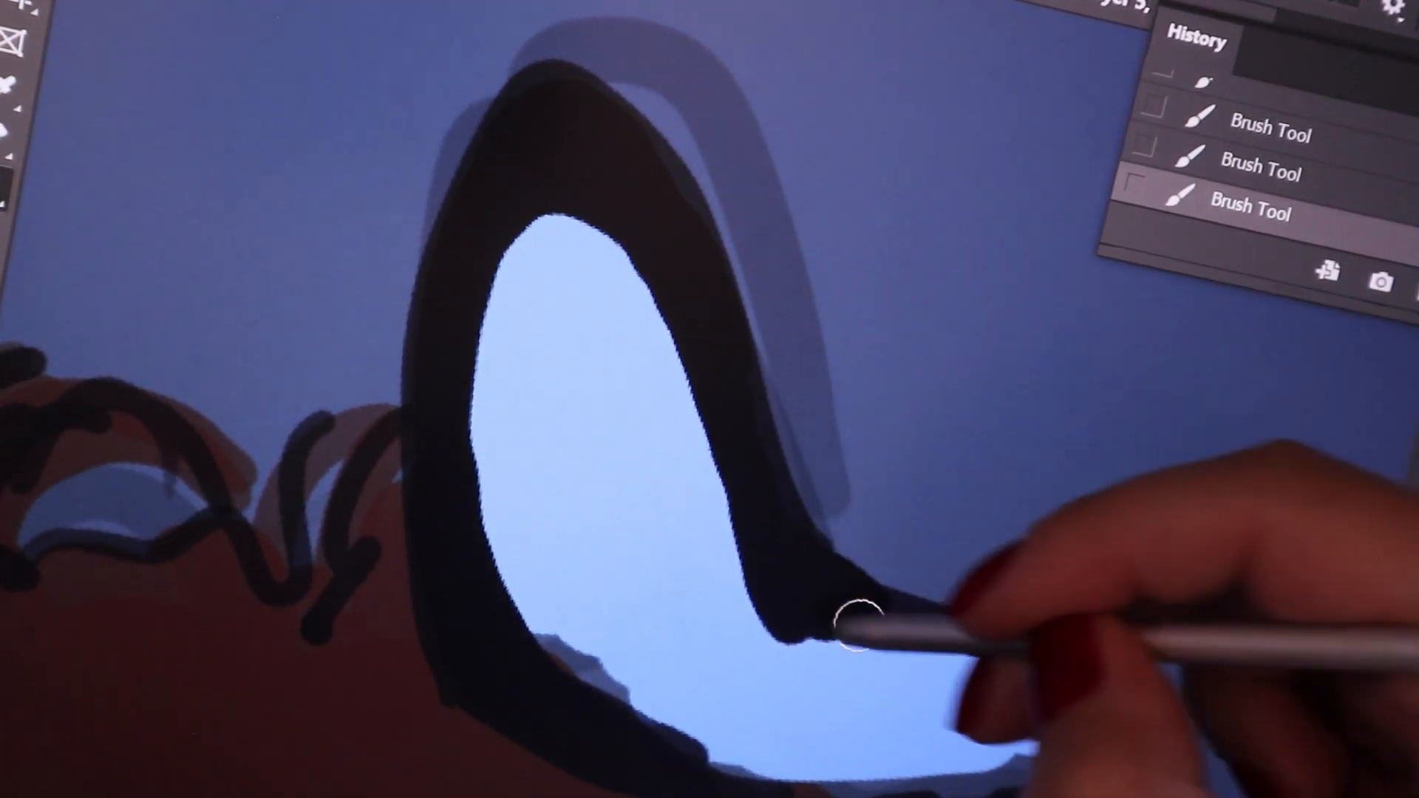
Thicken the wing's dark outline, paint two dividing veins, and widen the cell borders.
{"action": "left_click_drag", "start_coordinate": [870, 625], "coordinate": [706, 769]}
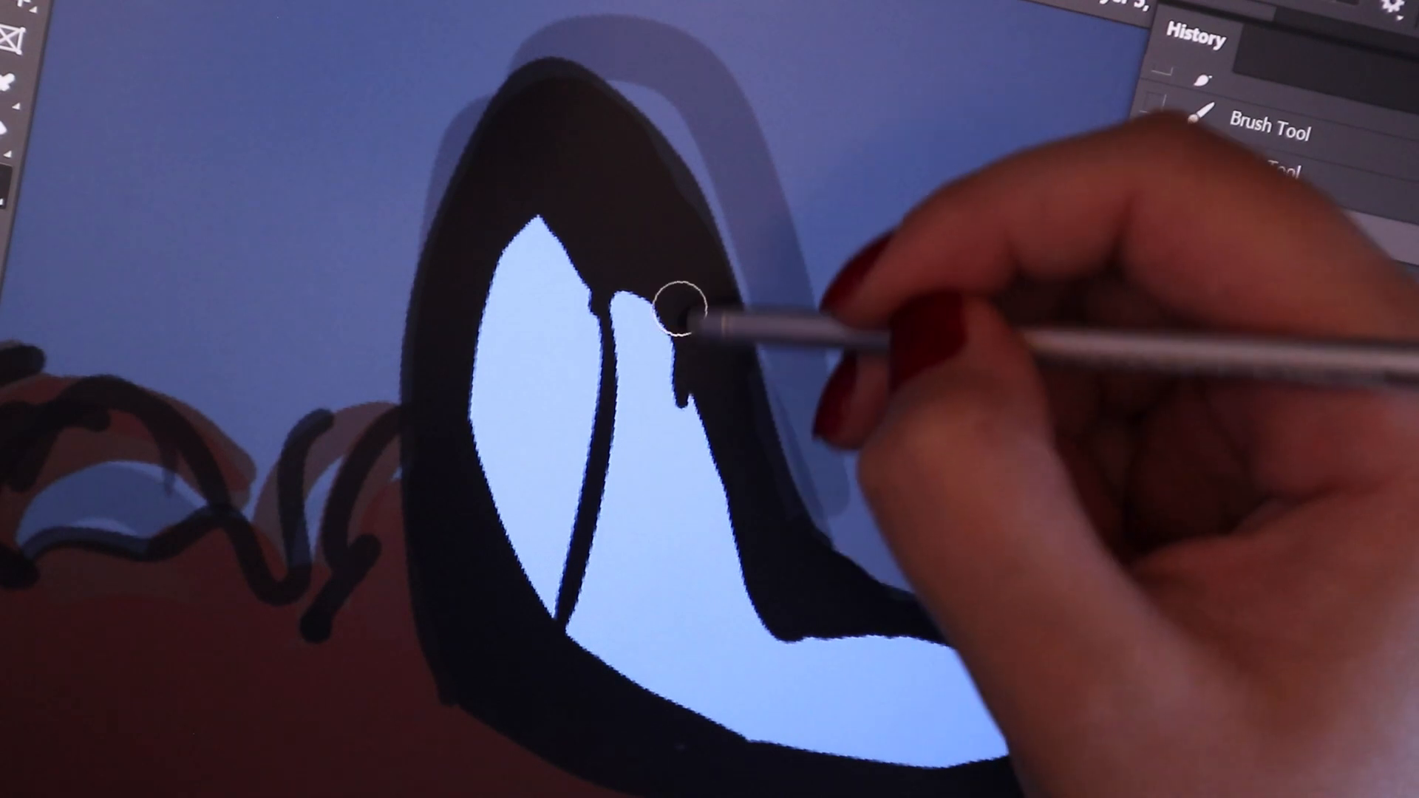
{"action": "left_click_drag", "start_coordinate": [678, 312], "coordinate": [679, 461]}
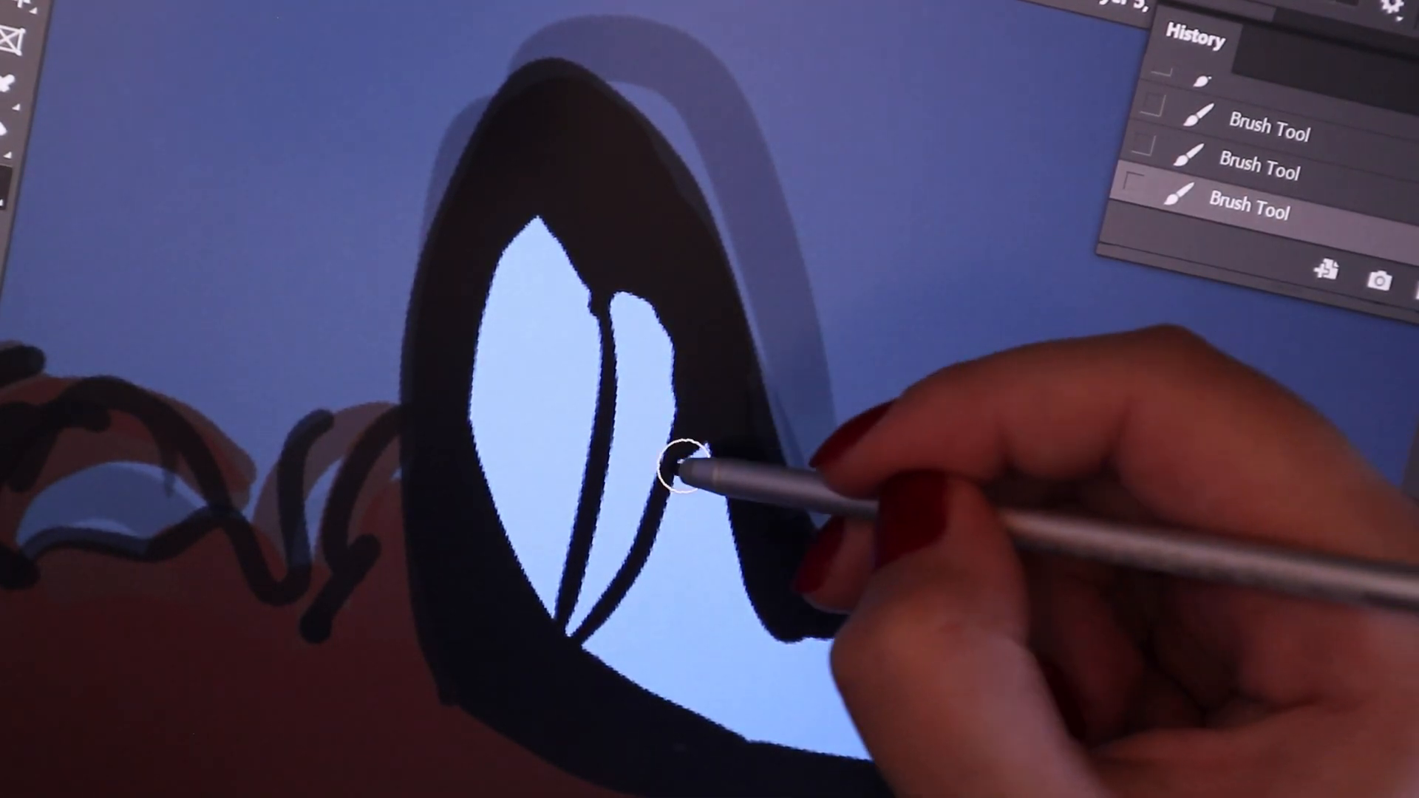
{"action": "left_click_drag", "start_coordinate": [683, 462], "coordinate": [652, 689]}
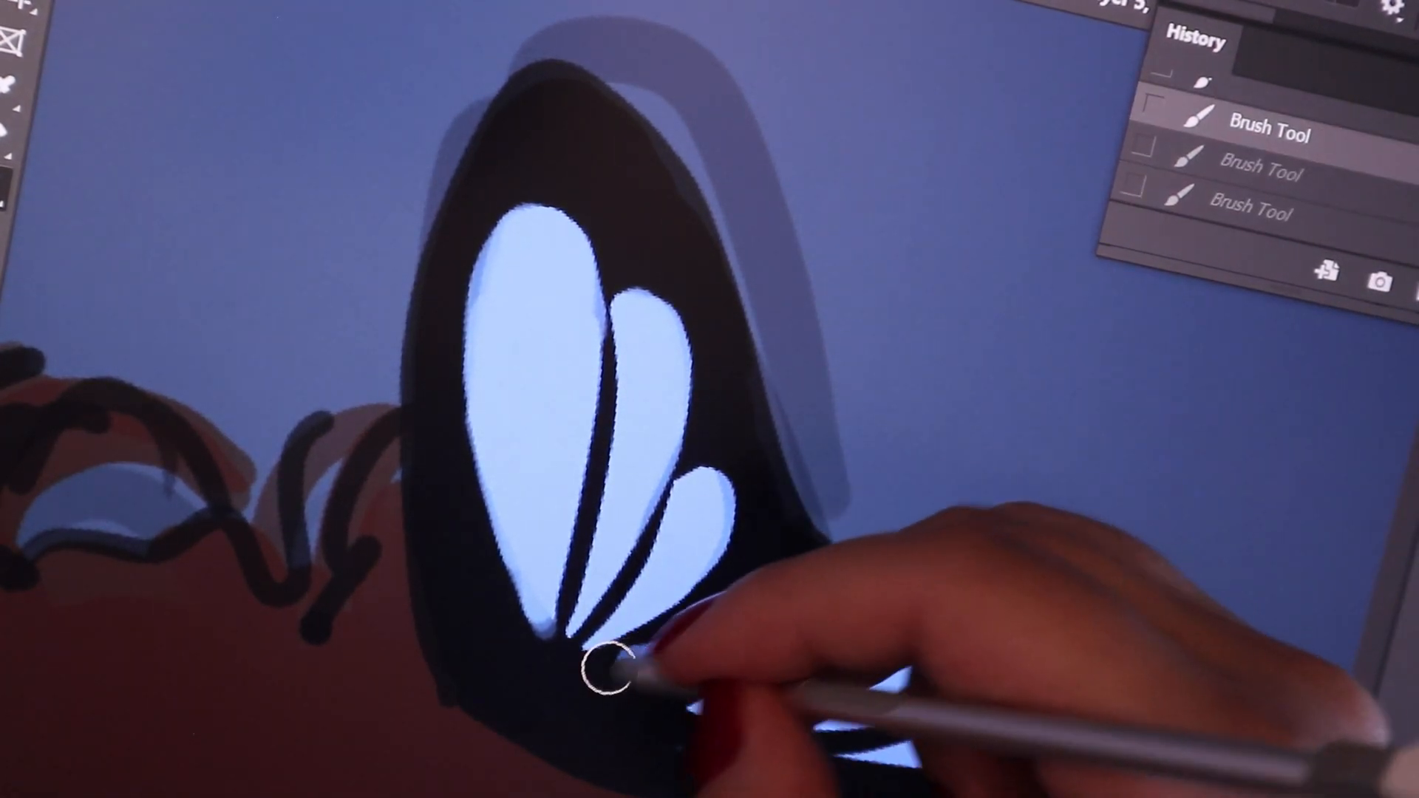
{"action": "left_click_drag", "start_coordinate": [606, 661], "coordinate": [814, 597]}
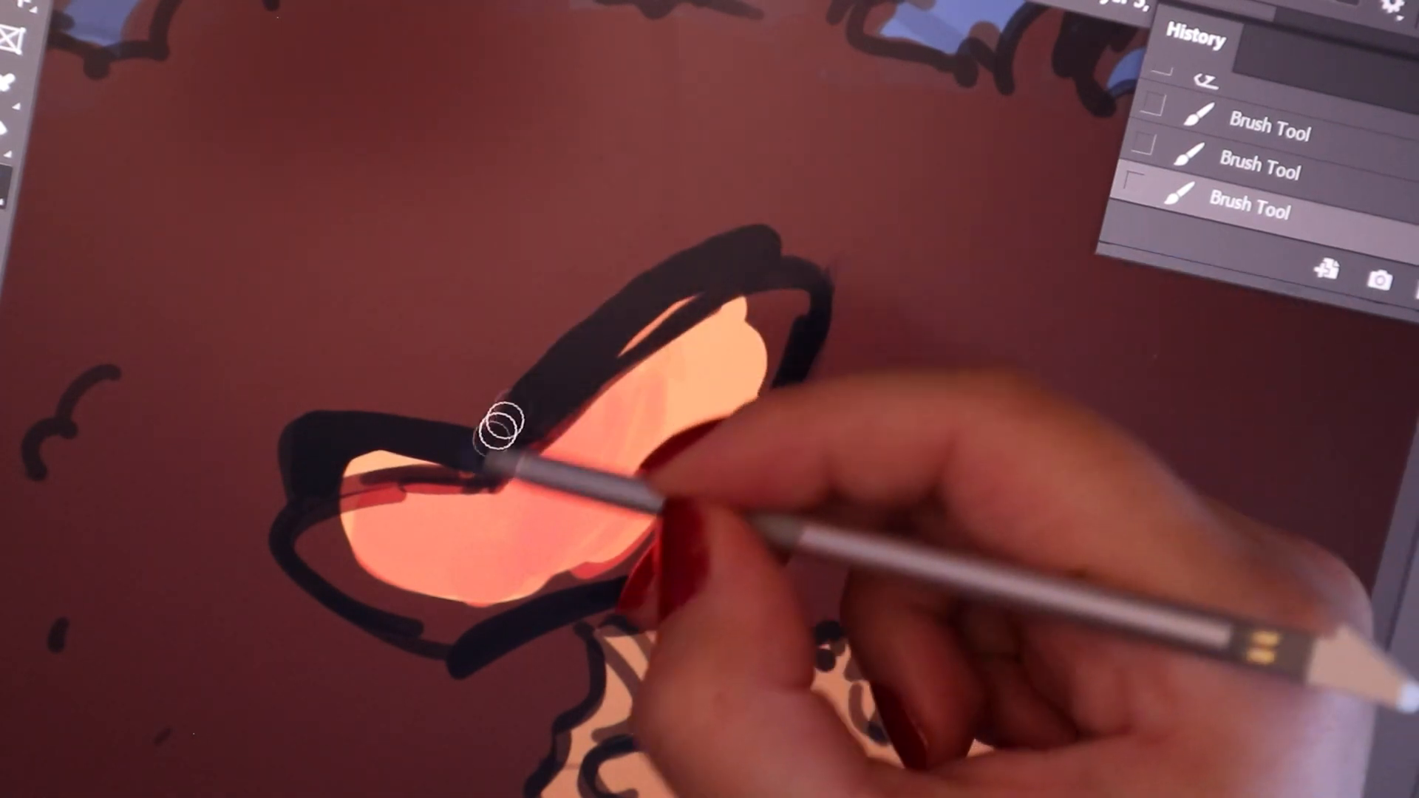
Cover the orange wing edges in thick black and draw dark veins through them.
{"action": "left_click_drag", "start_coordinate": [507, 426], "coordinate": [742, 343]}
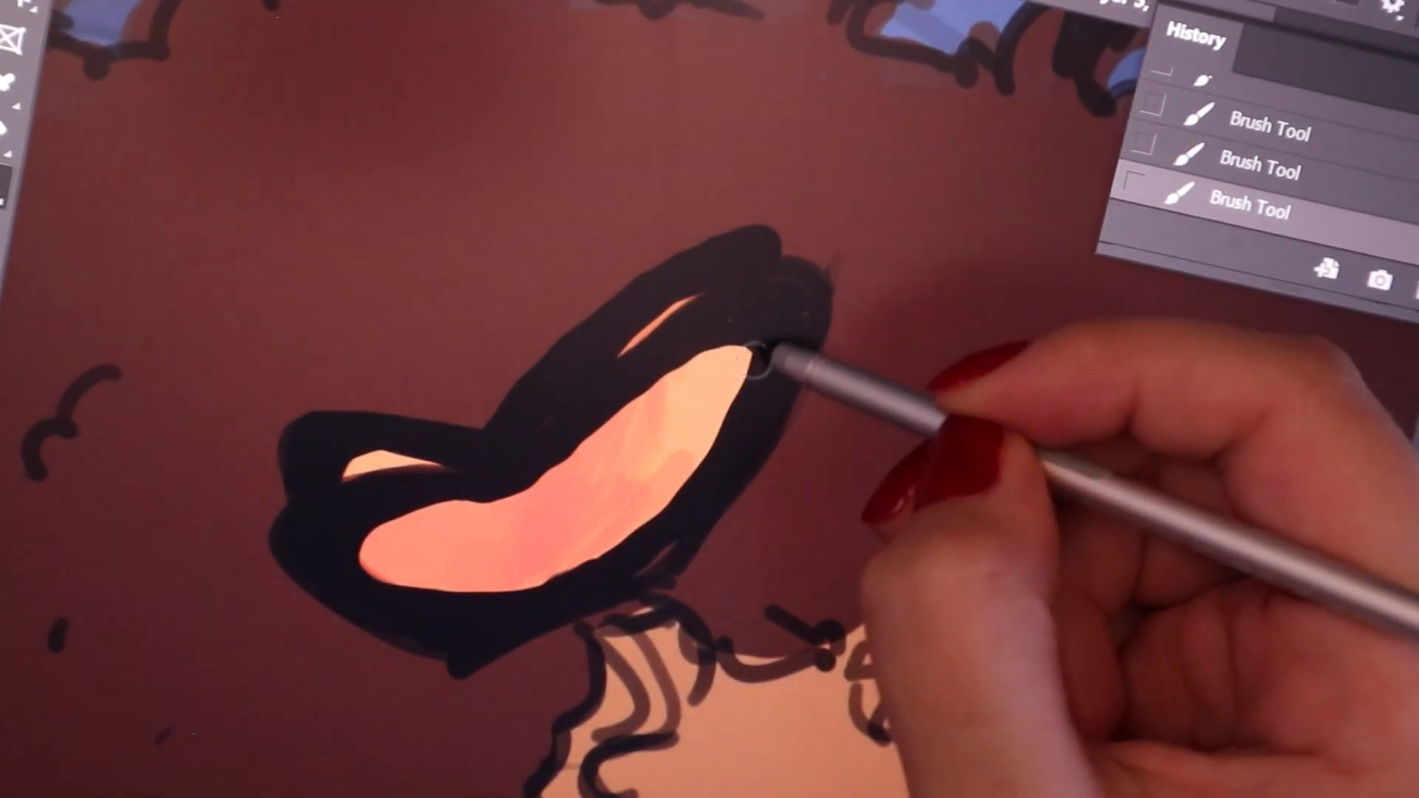
{"action": "left_click_drag", "start_coordinate": [788, 358], "coordinate": [661, 421]}
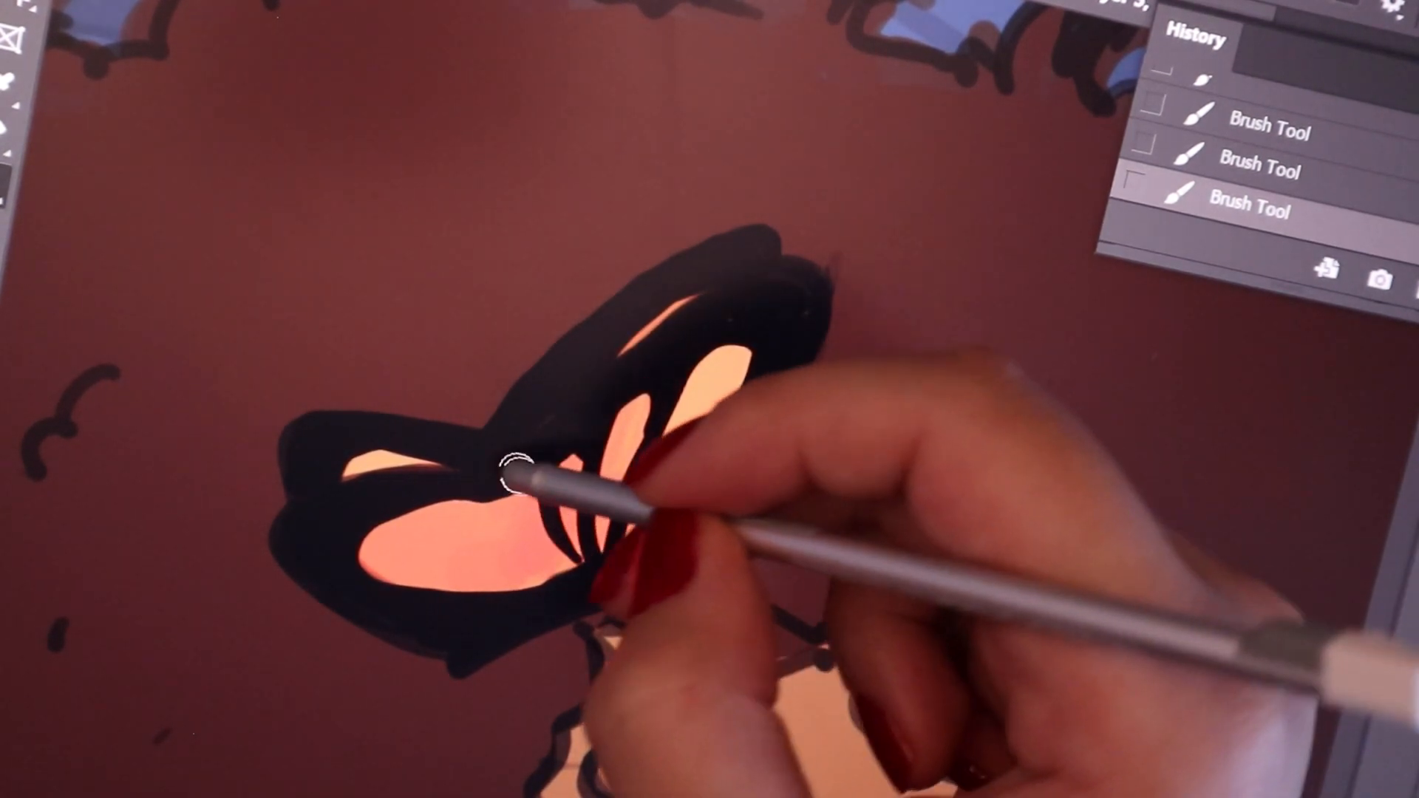
{"action": "left_click_drag", "start_coordinate": [507, 476], "coordinate": [570, 570]}
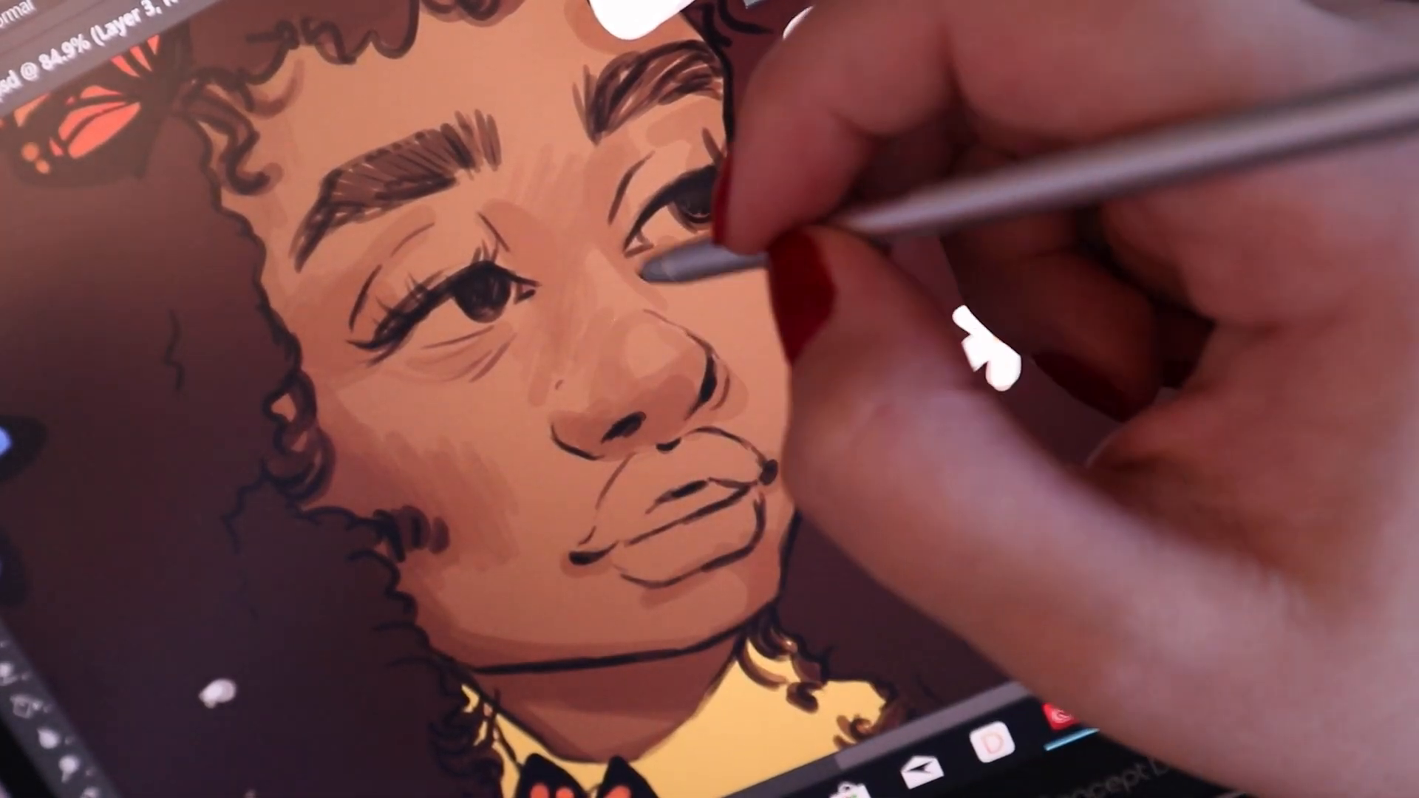
Paint warm skin shading above the girl's eye.
{"action": "left_click_drag", "start_coordinate": [706, 262], "coordinate": [562, 226]}
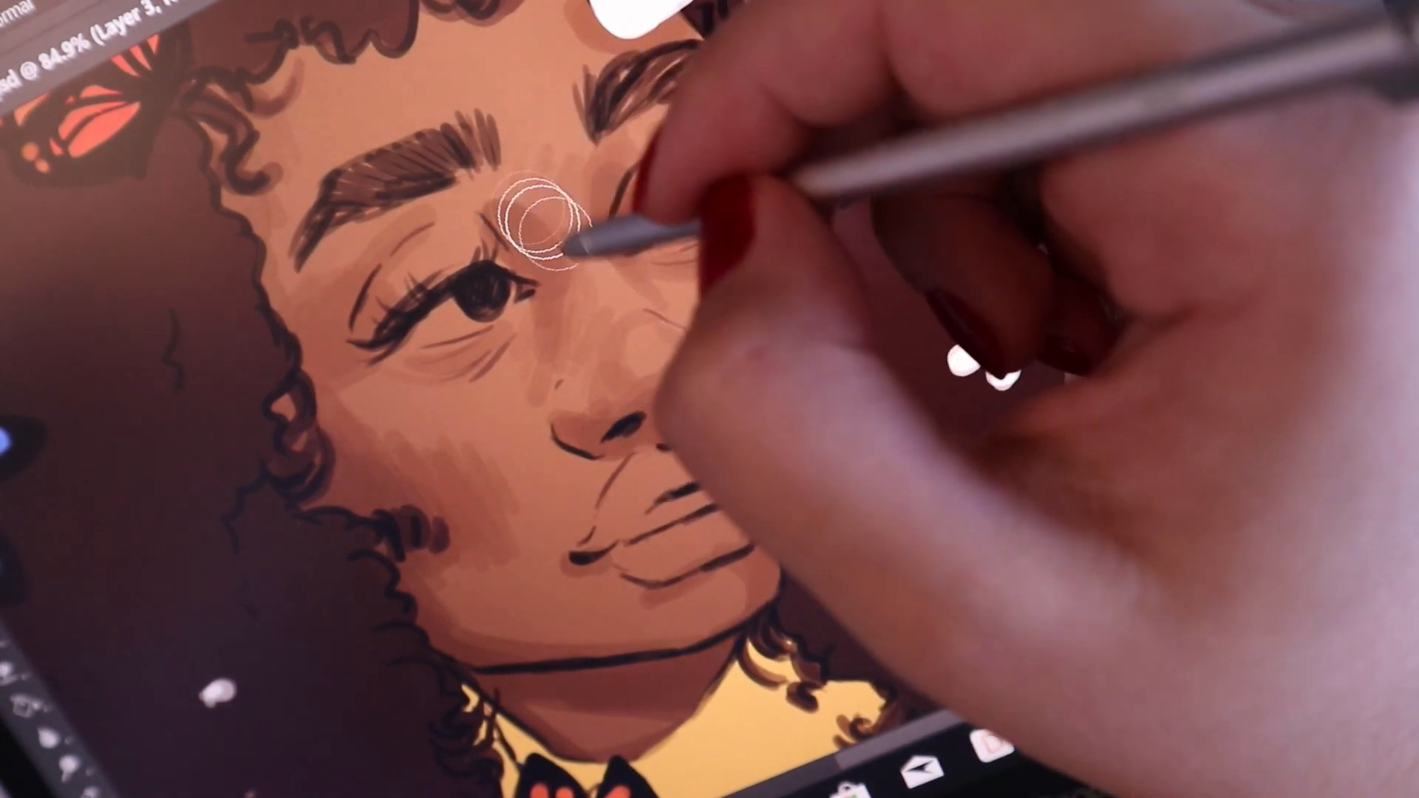